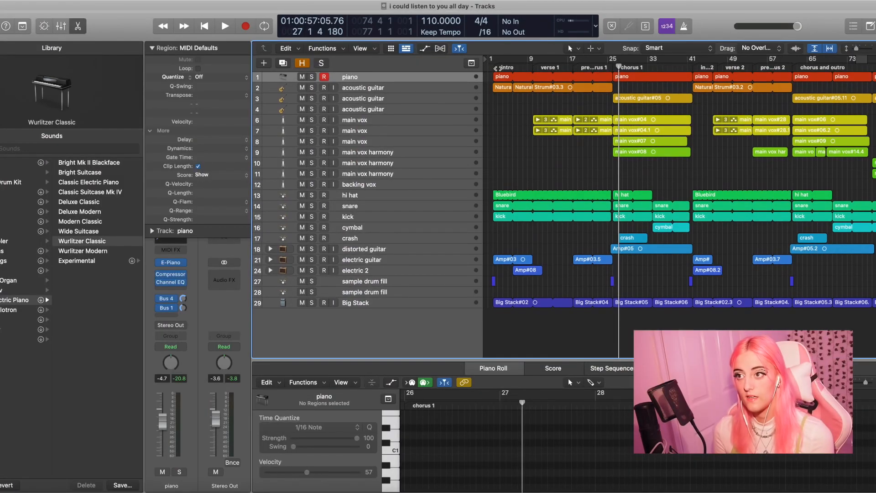
Step: Return to bar 1 and select the hi hat track with its regions
click(205, 26)
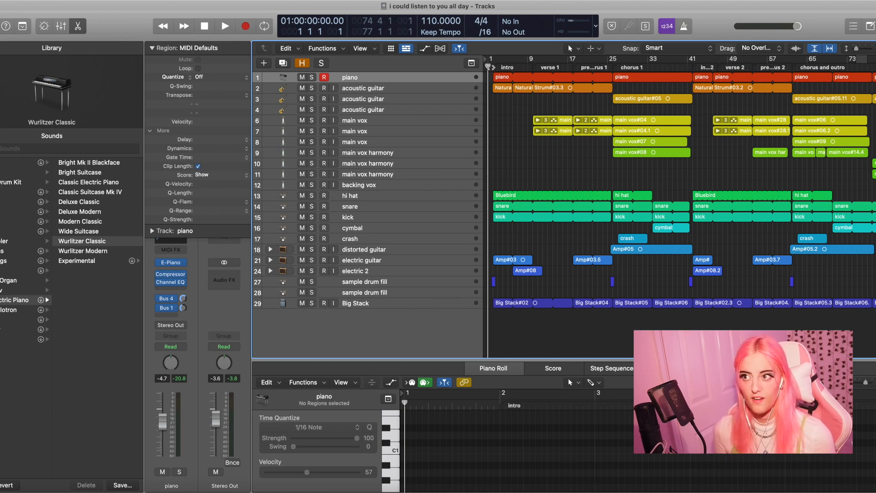
click(350, 196)
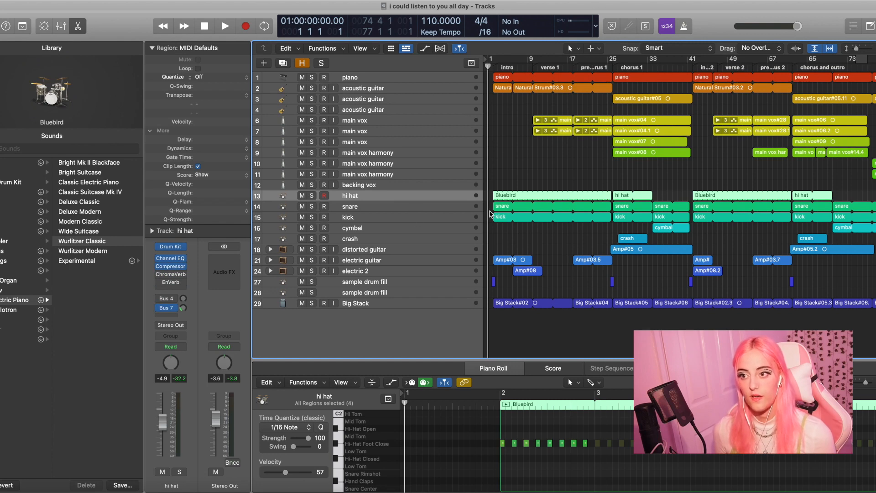
Step: Solo the core drum tracks and show the hi hat's channel strip and sends
click(350, 206)
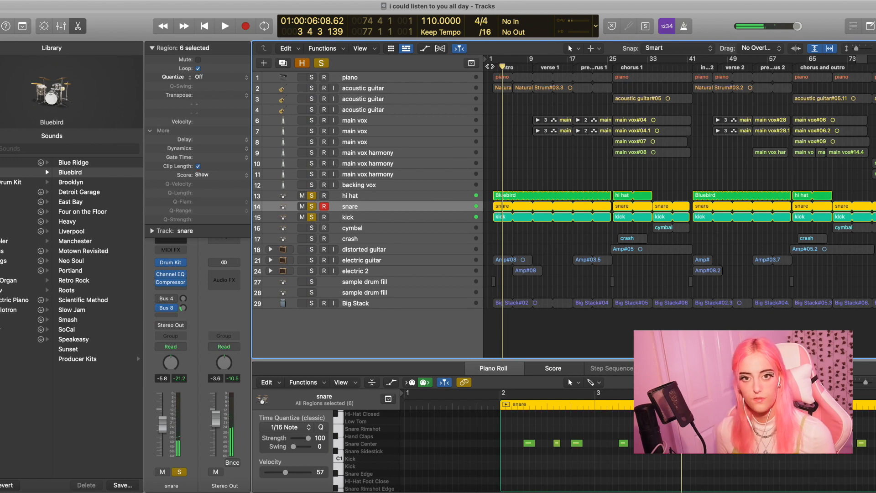
click(350, 195)
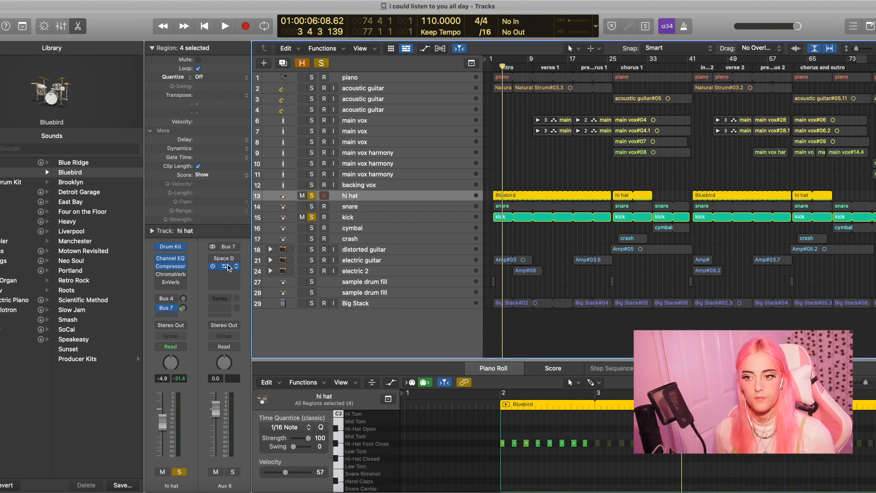
Step: Audition the hi hat's ChromaVerb send on Aux 6 during playback, then close the plugin
click(170, 266)
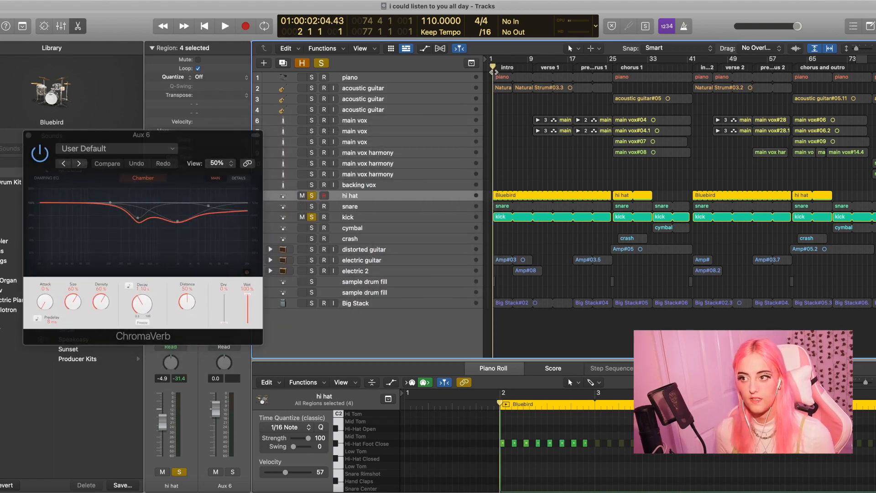
click(225, 25)
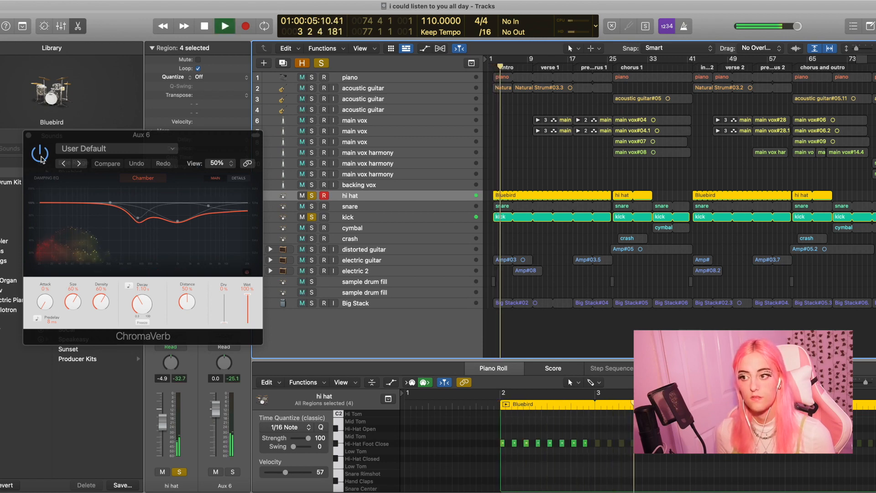
click(224, 26)
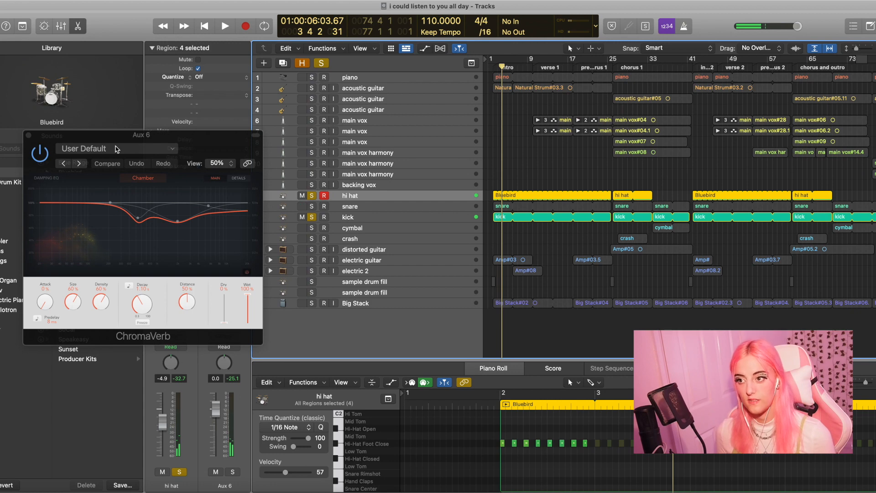
click(224, 25)
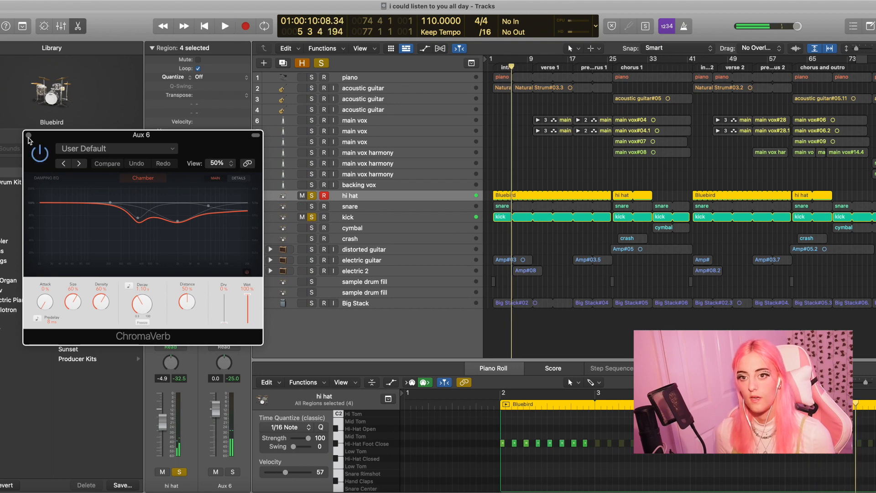
click(28, 139)
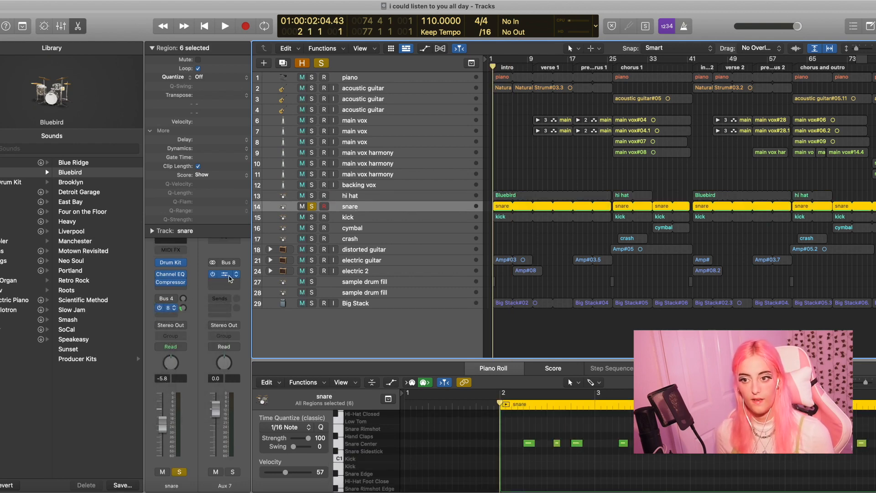
Step: Audition the snare's Space Designer plate reverb on Aux 7 a few times, then close it
click(224, 274)
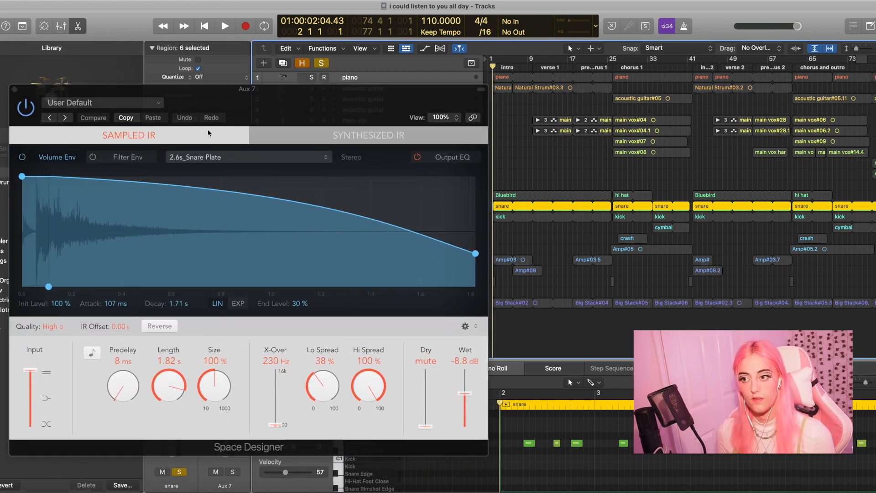
click(224, 25)
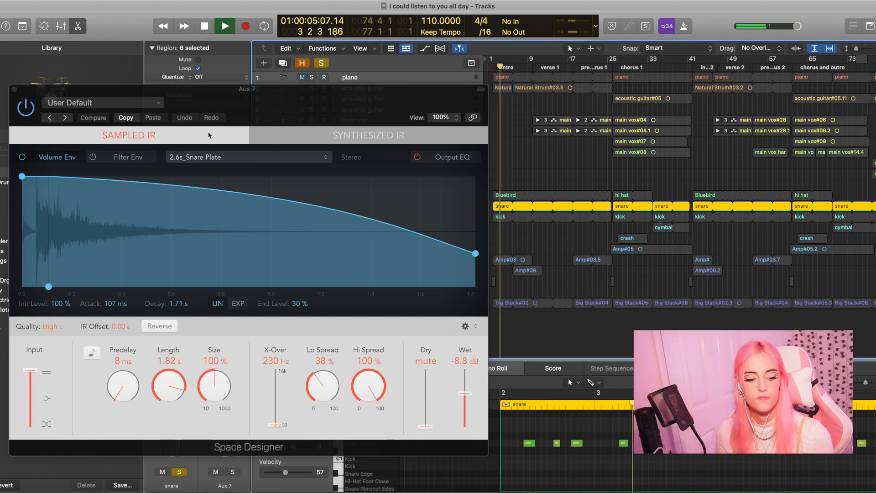
click(224, 25)
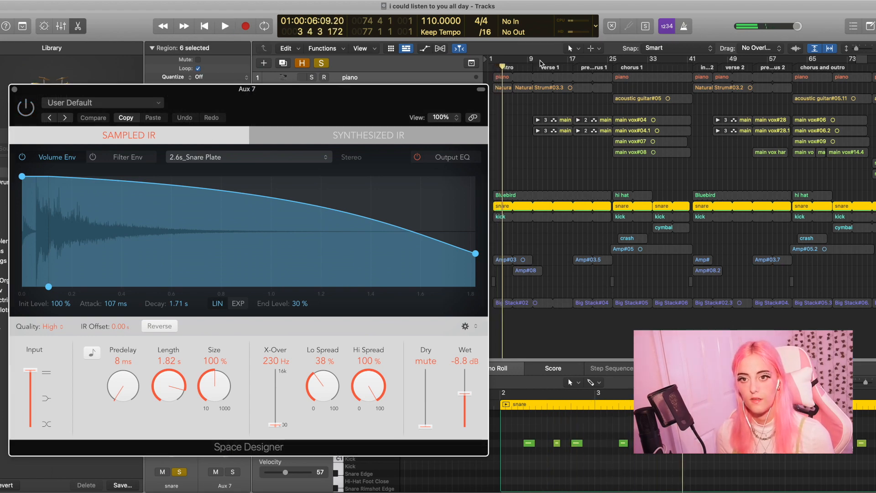
click(224, 26)
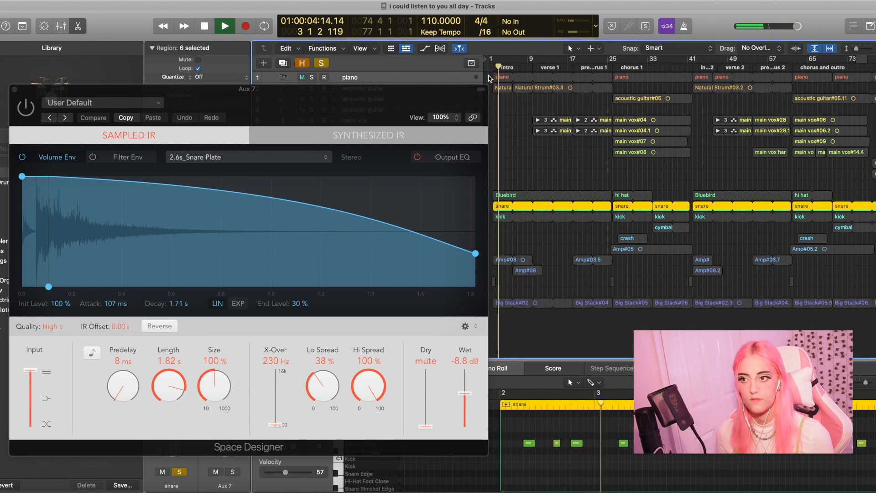
click(244, 26)
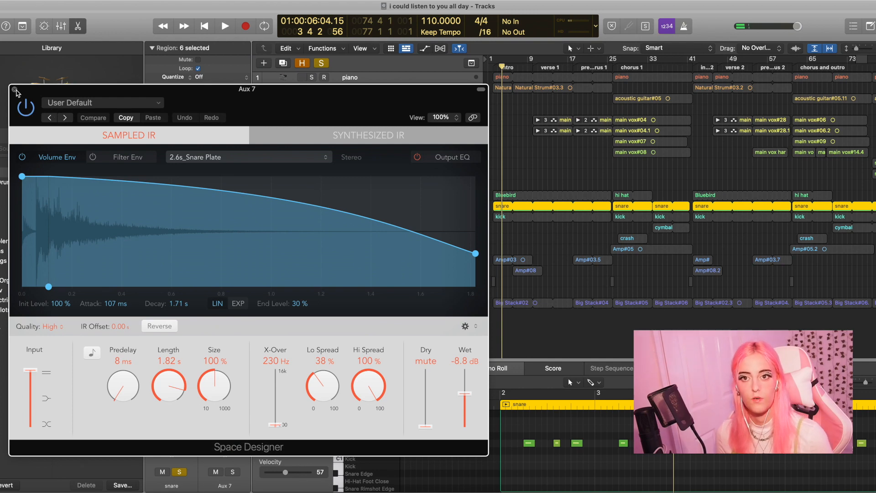
click(10, 89)
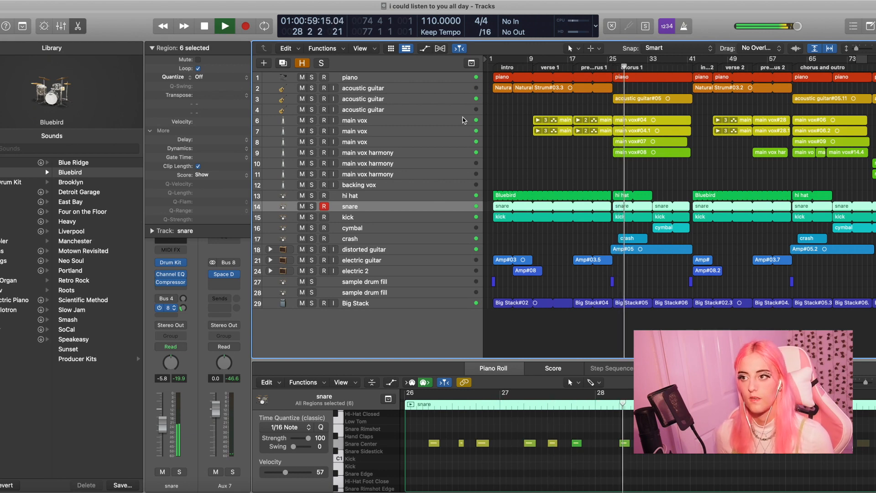
Step: Select the acoustic guitar track and its audio regions
click(224, 26)
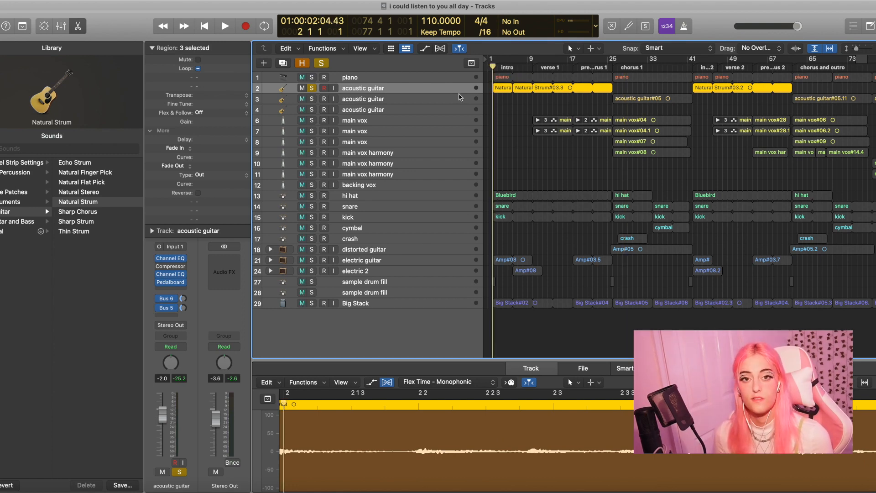
Step: Play back the soloed acoustic guitar from the start
click(224, 26)
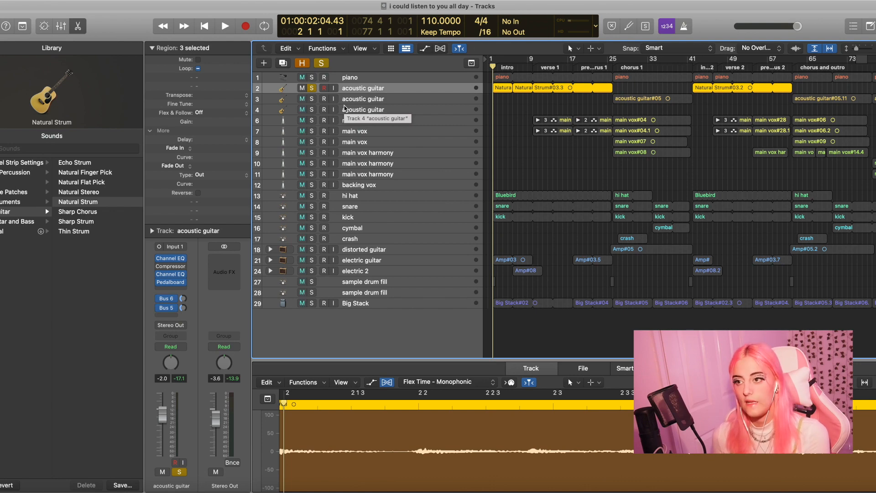
mouse_move(379, 99)
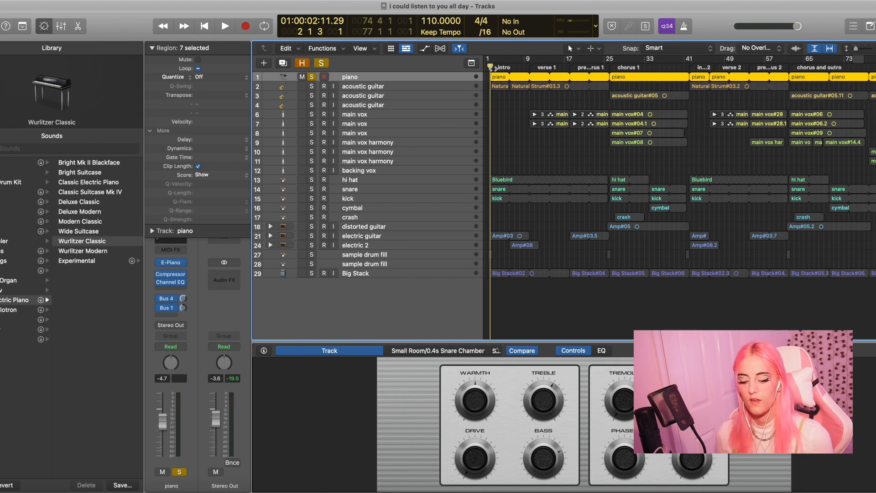
Step: Play the full arrangement from the intro with no solo active
click(224, 25)
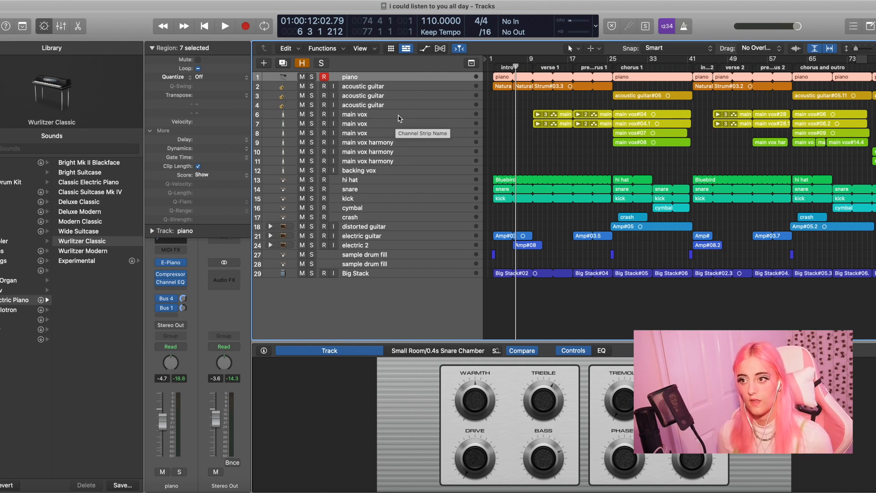
Step: Select and solo the main vox tracks, then play them alone from verse 2
click(354, 114)
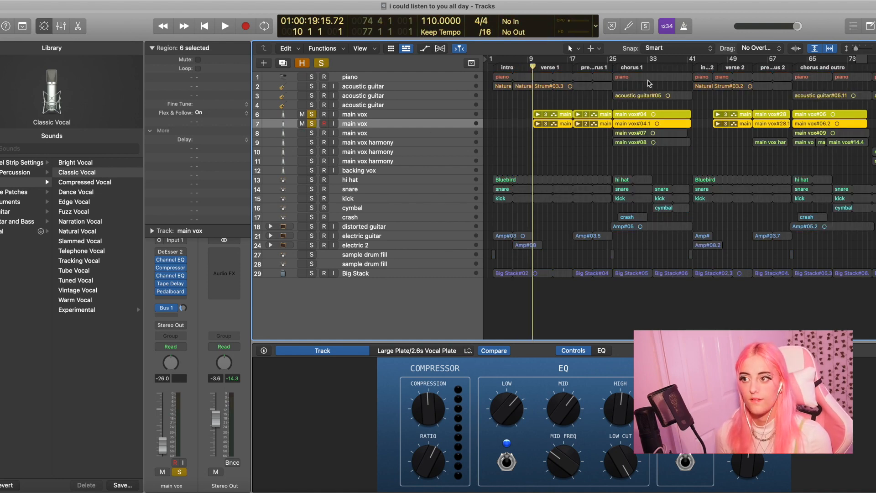
mouse_move(541, 85)
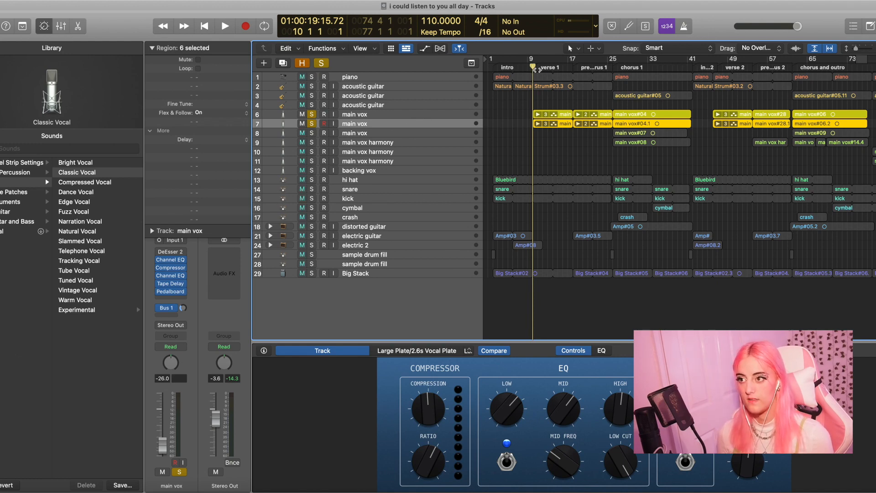
click(225, 26)
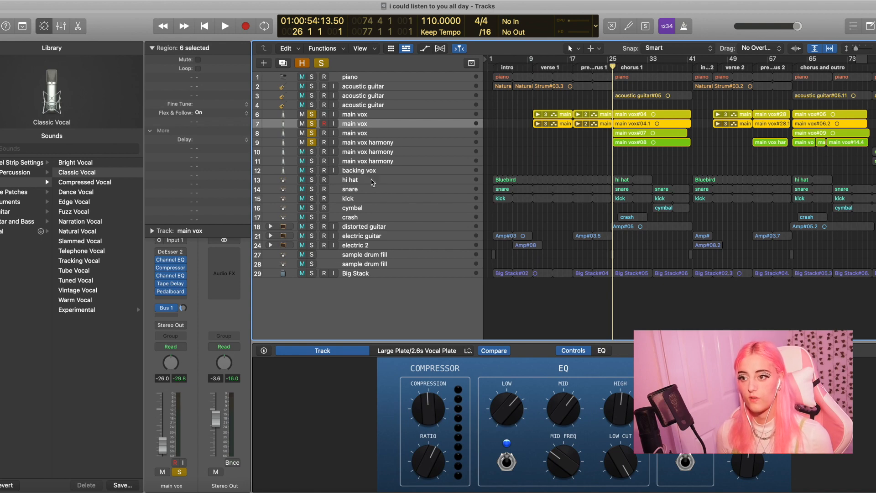
click(224, 26)
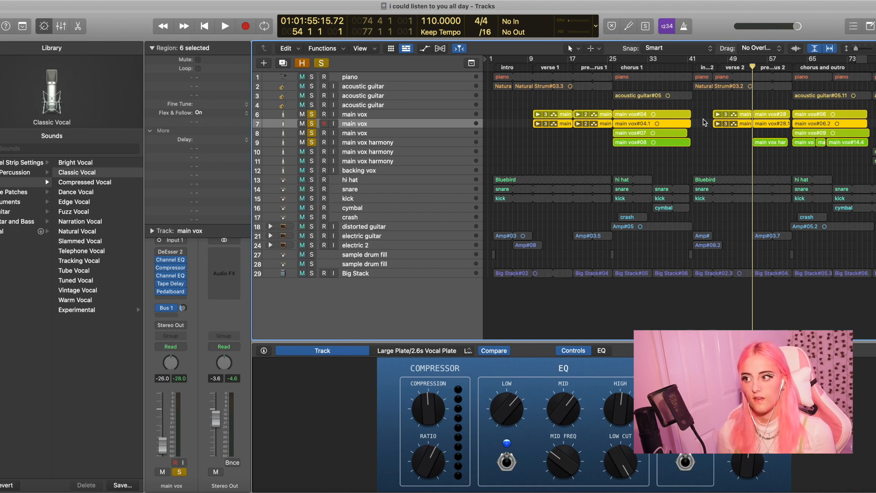
click(303, 63)
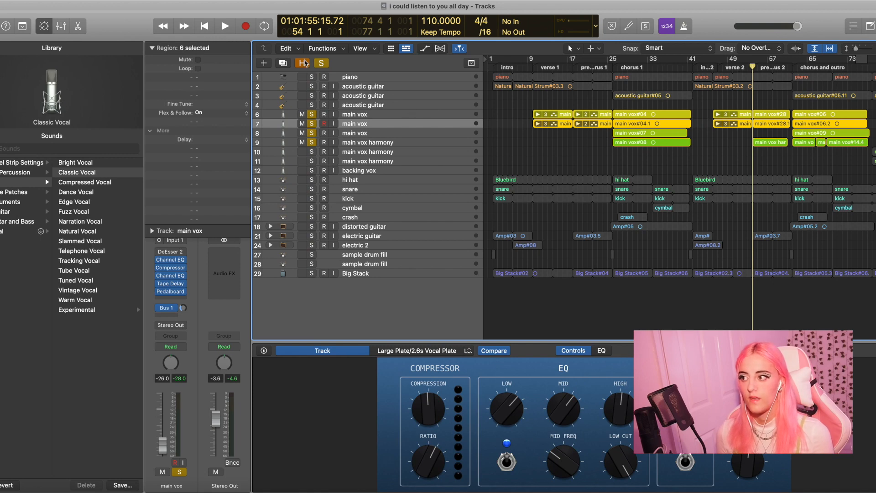
click(224, 25)
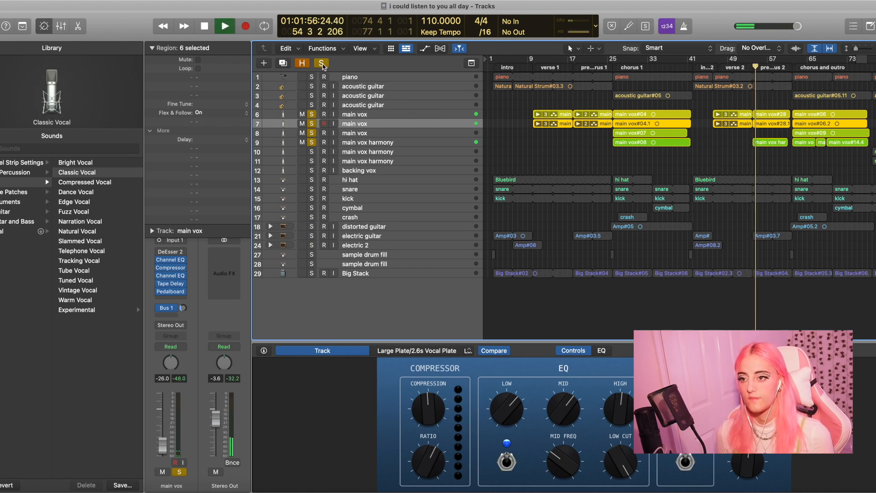
Step: Clear the vocal solos, solo the electric guitar and play it from bar 1 and the first pre-chorus
click(301, 63)
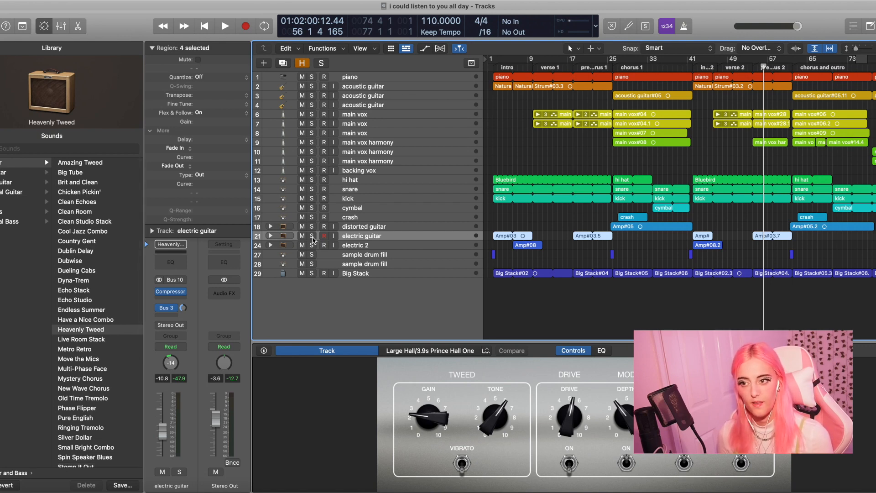
click(311, 236)
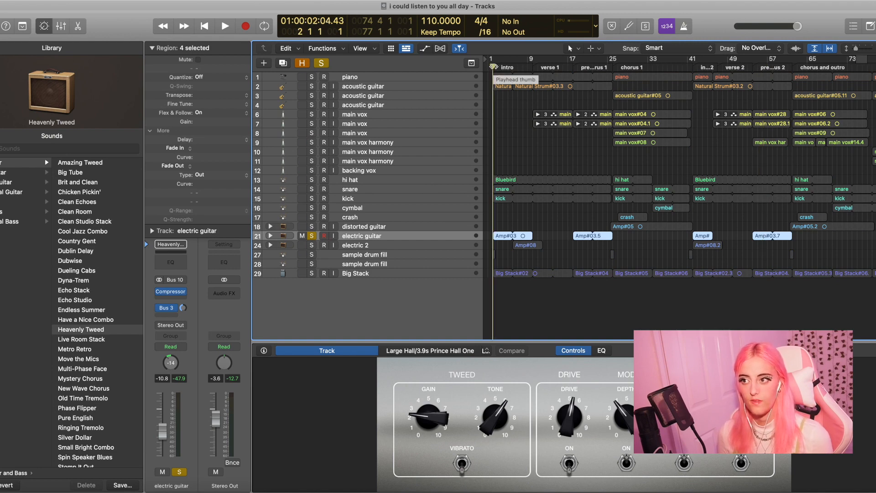
click(224, 25)
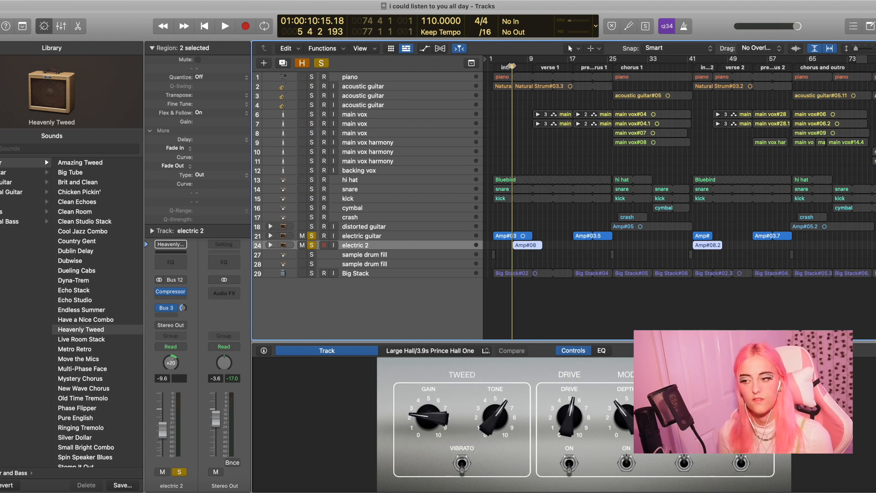
click(225, 25)
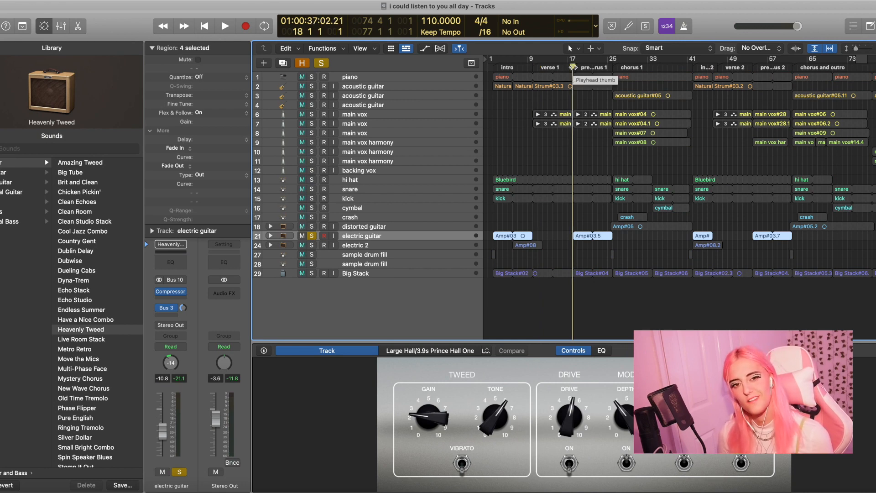
click(224, 25)
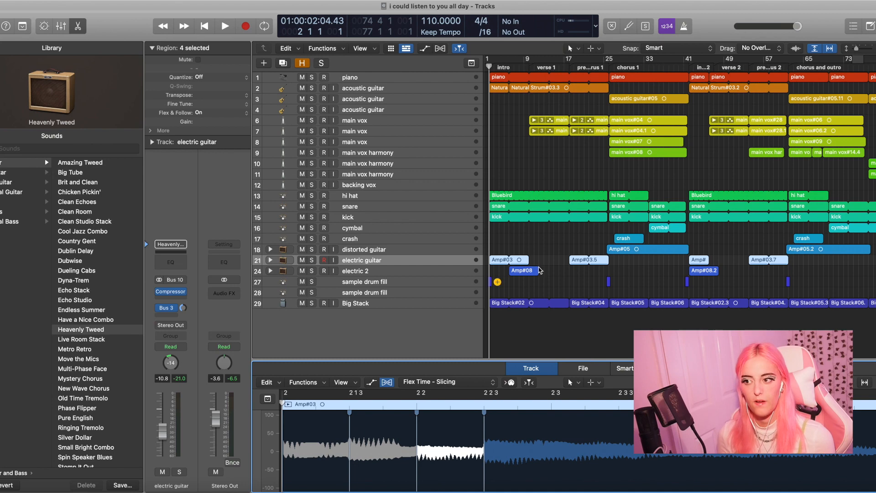
mouse_move(576, 220)
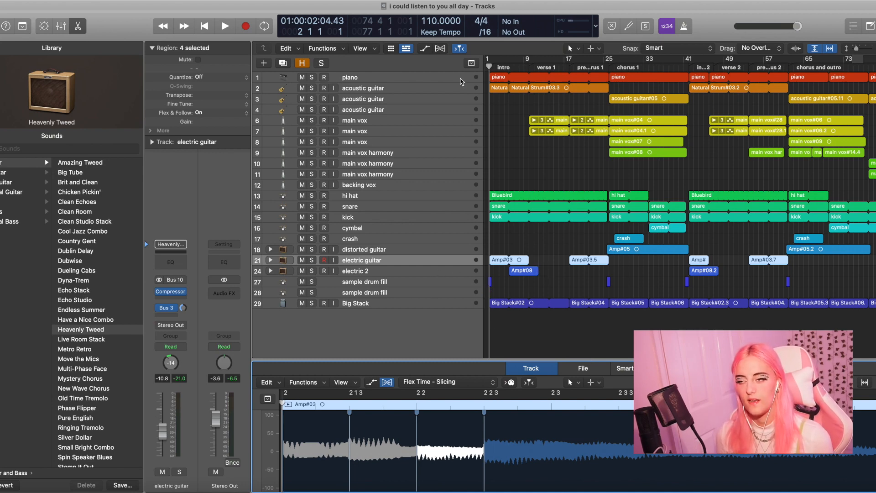
mouse_move(484, 254)
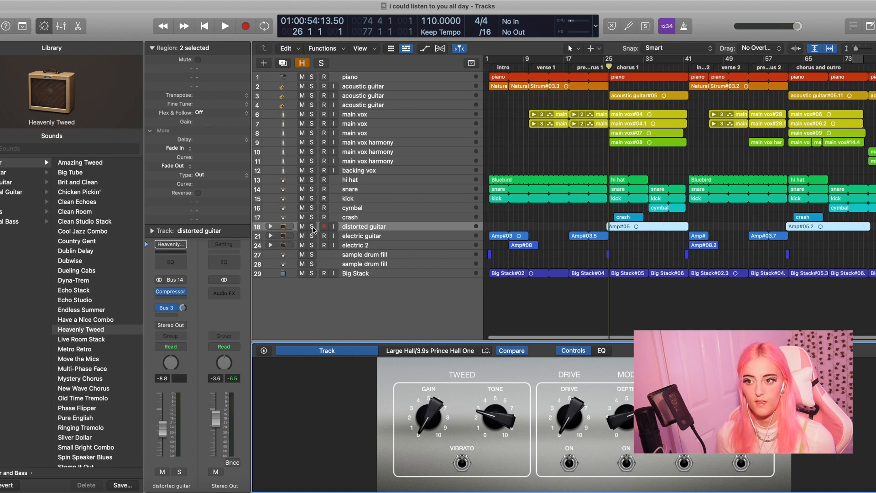
Step: Solo the distorted guitar, then turn all soloing off and play the full mix from the beginning
click(311, 226)
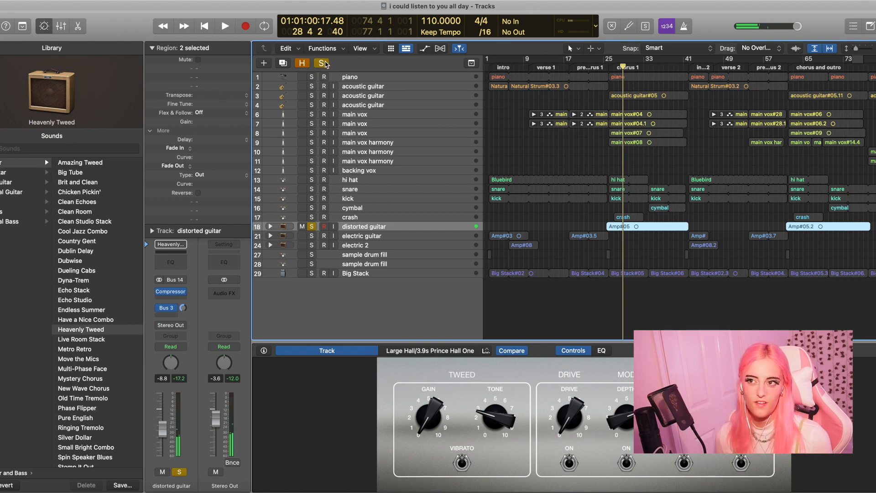
click(320, 63)
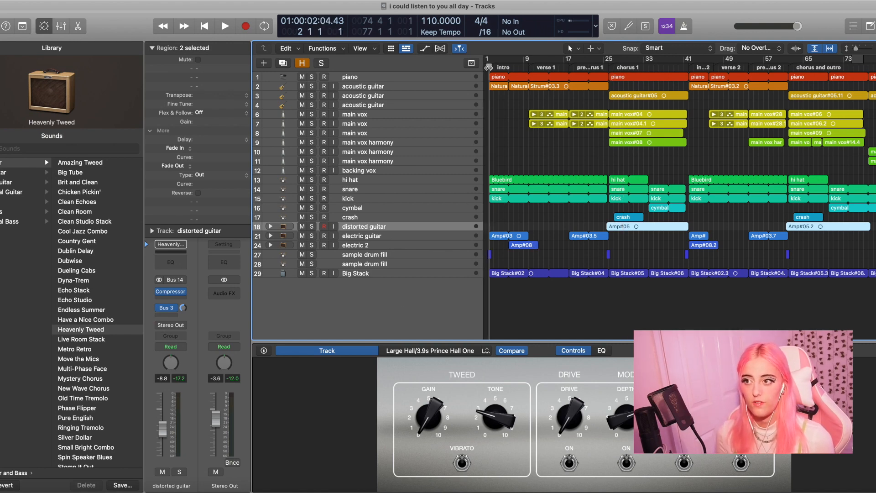
click(225, 25)
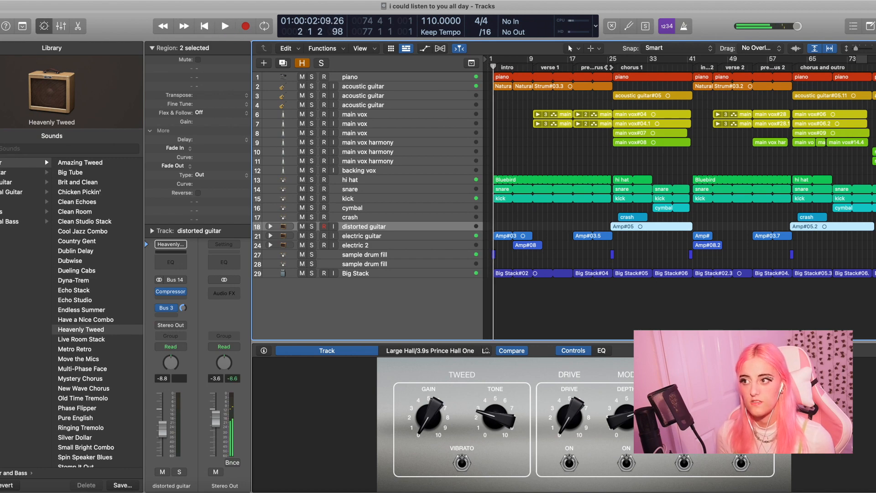
click(224, 26)
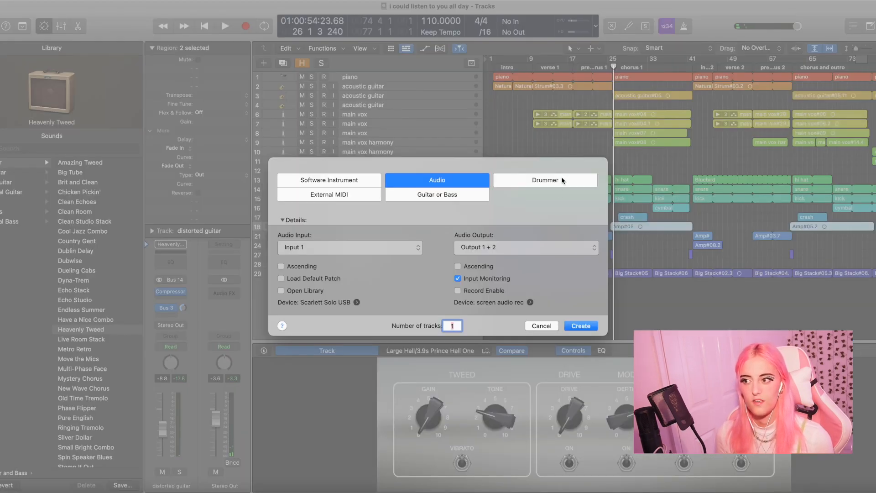
Step: Dismiss the New Track dialog so the Big Stack bass track can be soloed
click(580, 326)
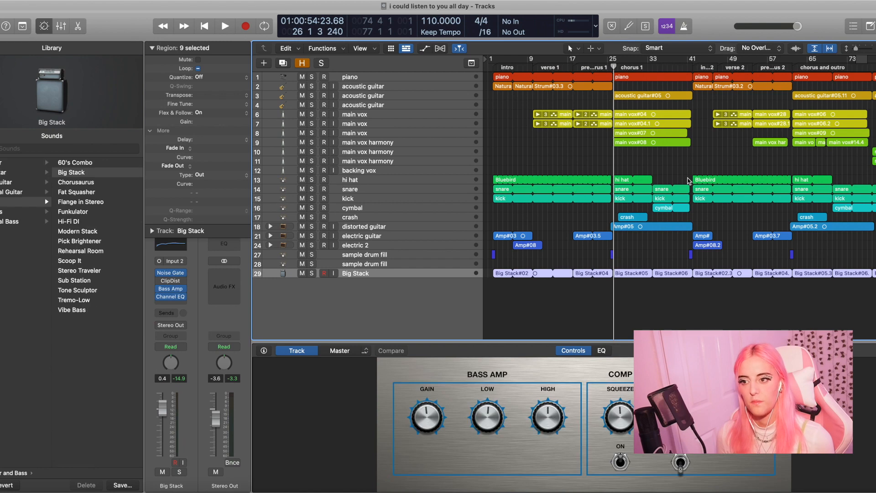
mouse_move(494, 134)
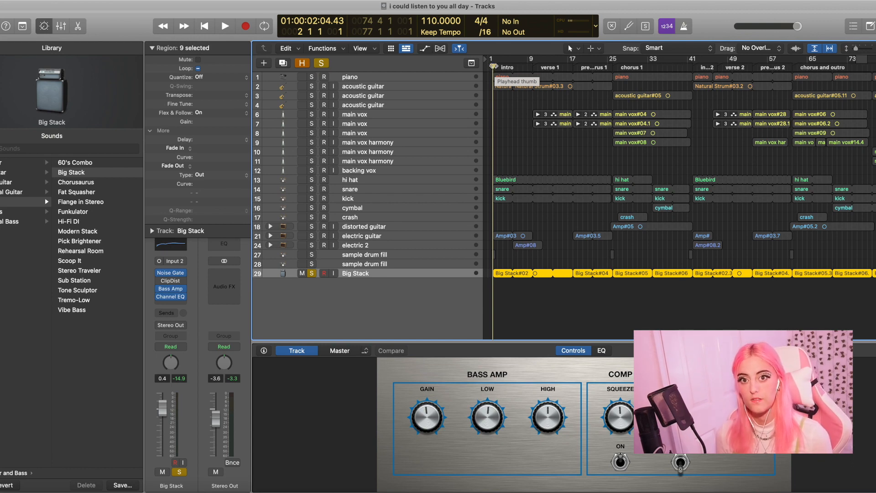
Step: Play the full arrangement from bar 1 before soloing the main vox harmony tracks
click(224, 25)
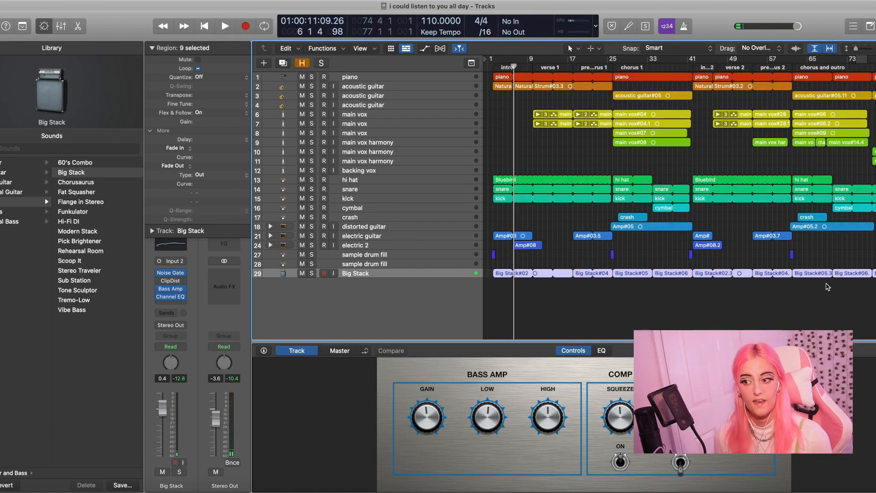
mouse_move(404, 407)
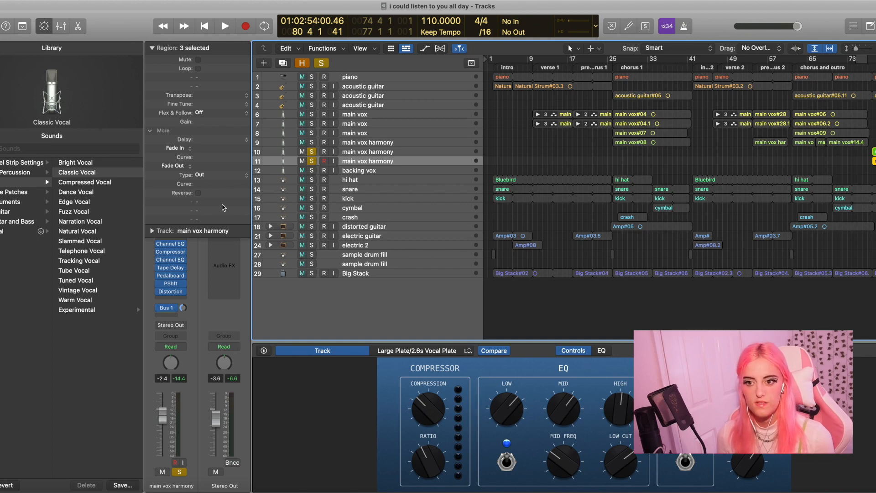
click(170, 283)
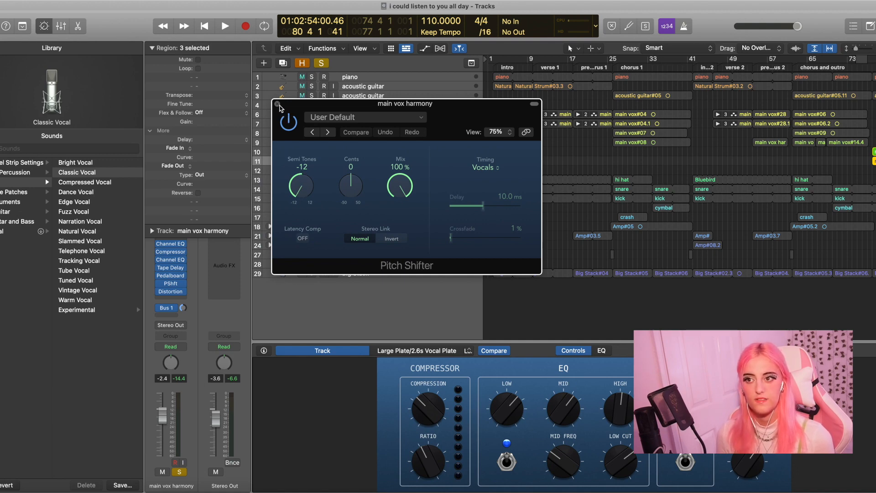
click(278, 104)
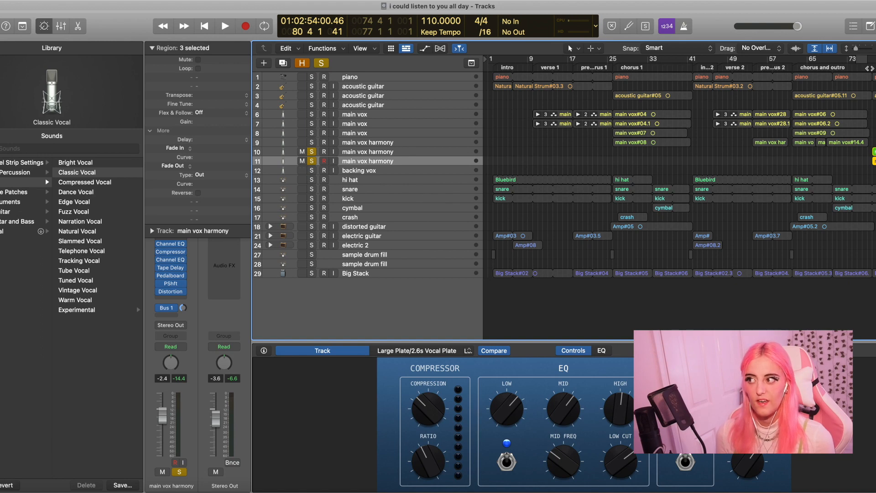
click(320, 63)
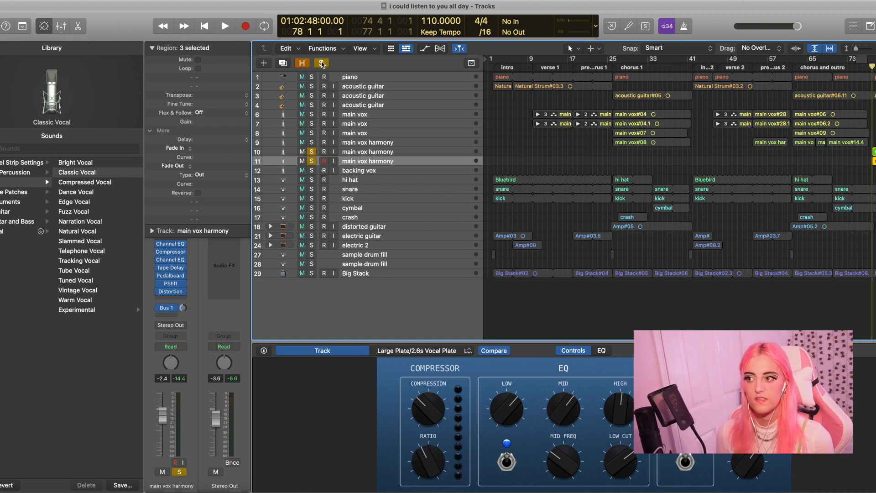